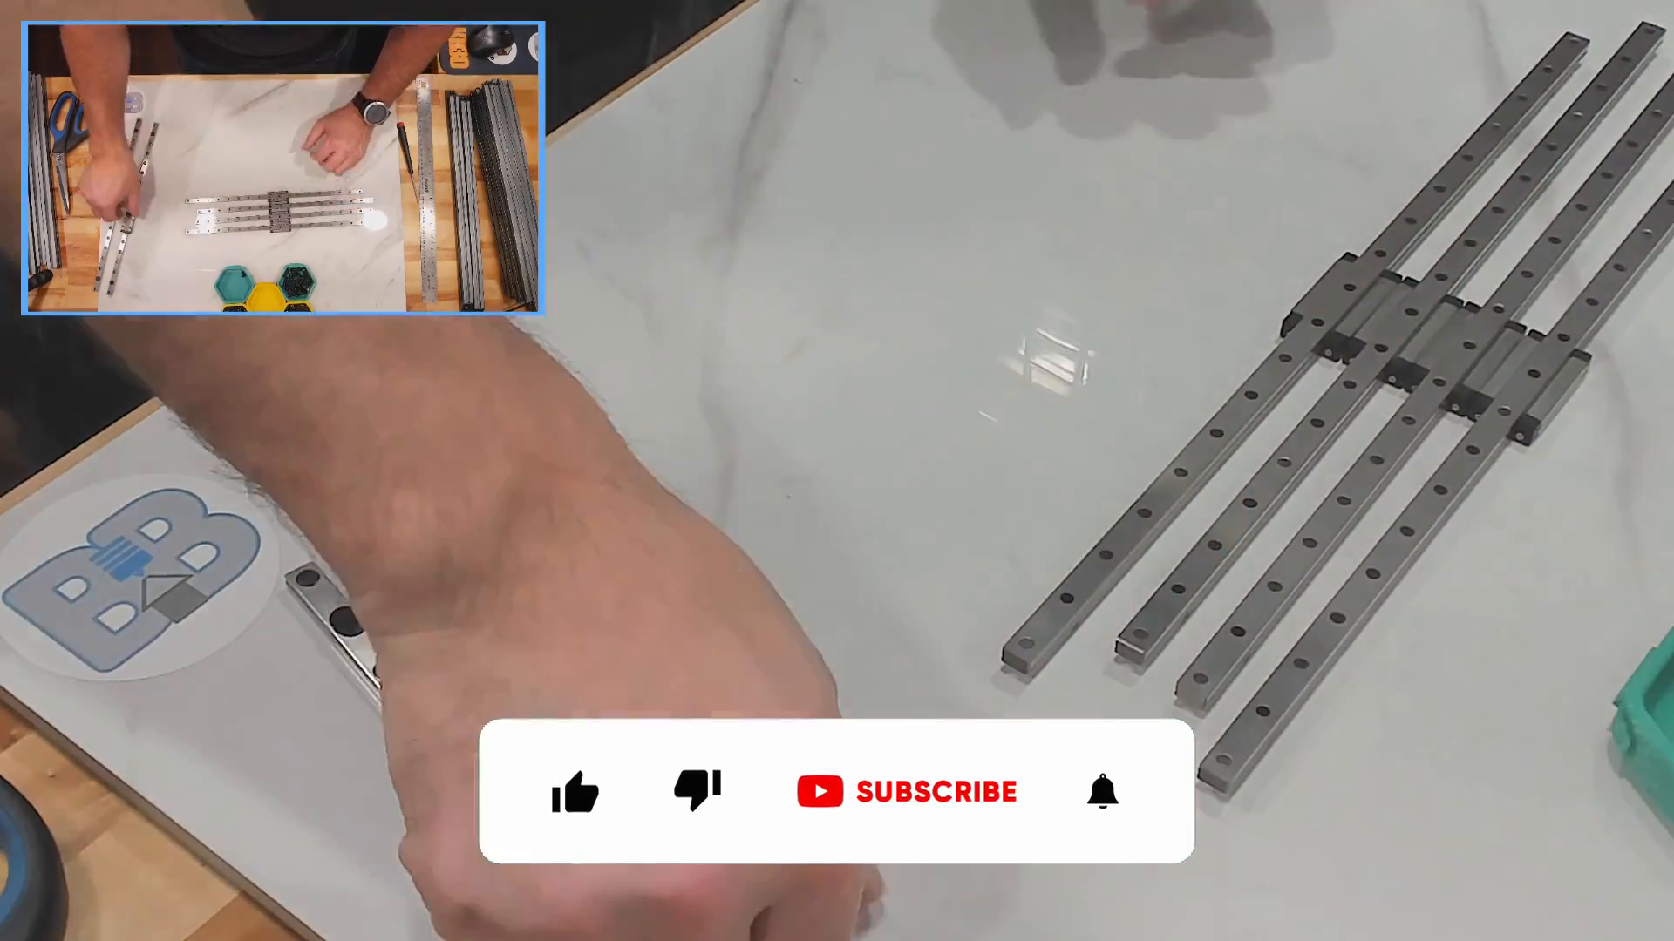
# - Place a fifth linear rail beside the four carriage rails, aligned with them on the marble table
pyautogui.click(574, 792)
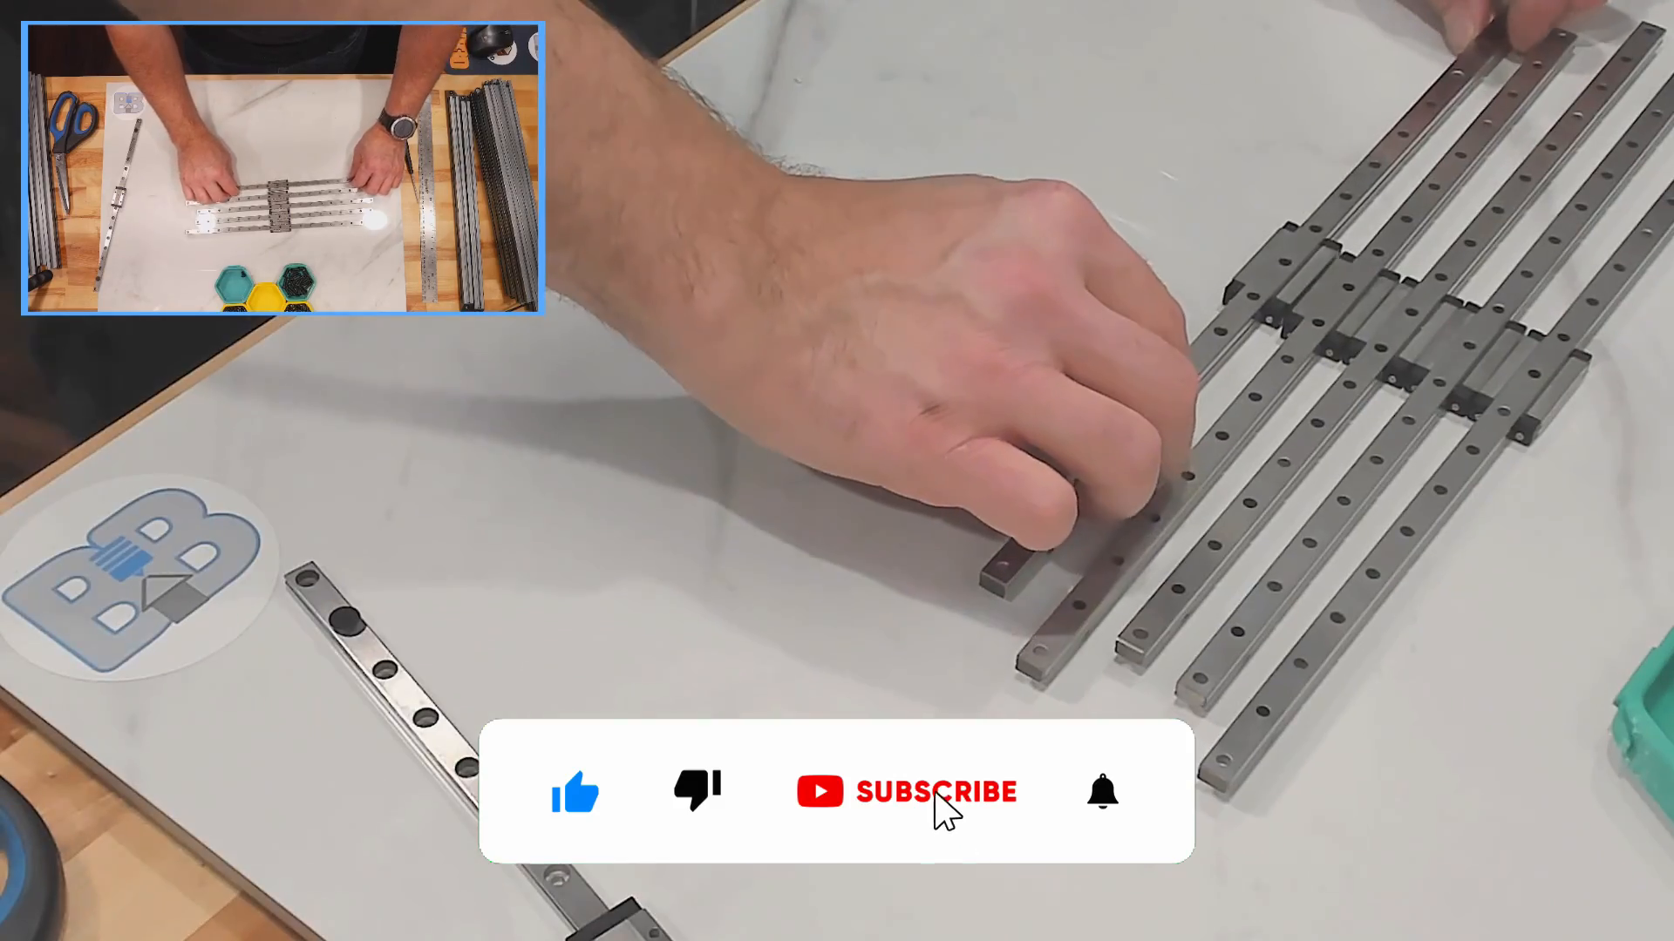